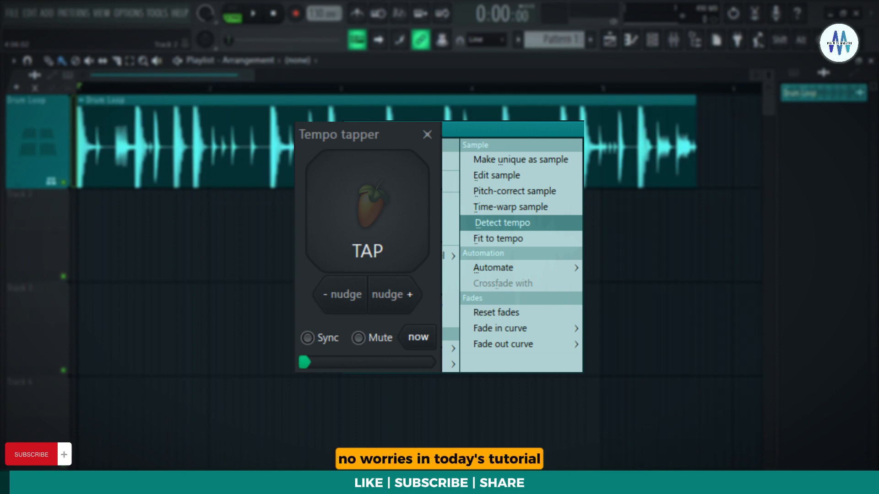
Enable the metronome and play the Drum Loop at the 130 BPM project tempo
left_click(502, 222)
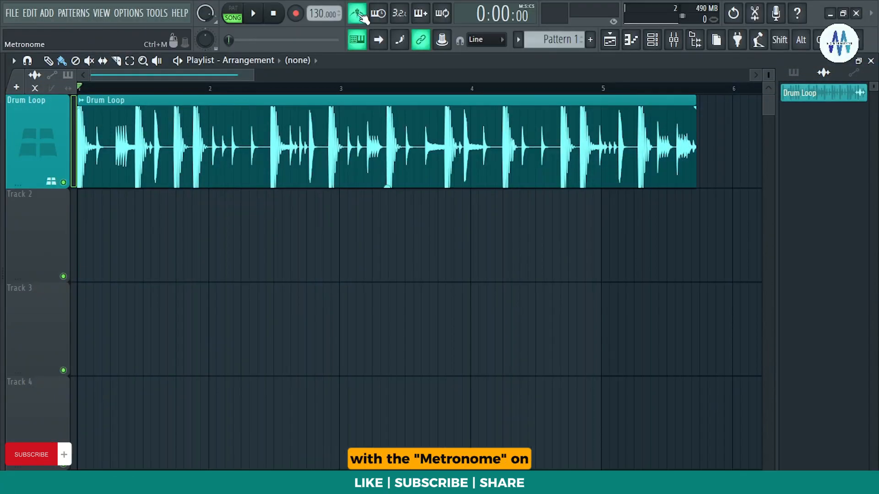
left_click(252, 13)
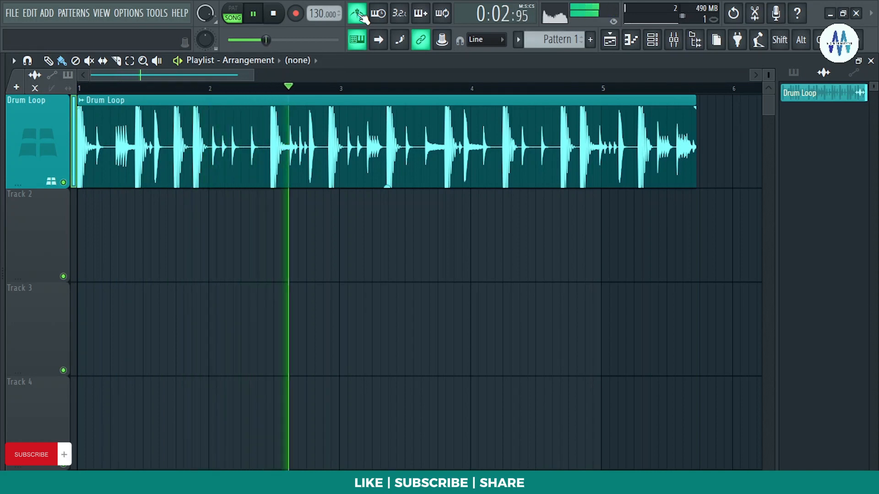
left_click(274, 12)
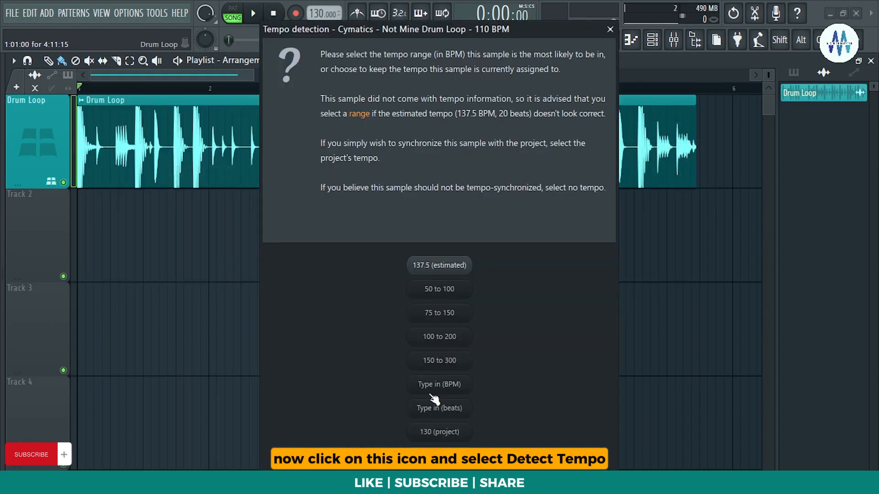
Set the Drum Loop's tempo to 110 BPM by beat count, keeping the project at 130 BPM
left_click(439, 408)
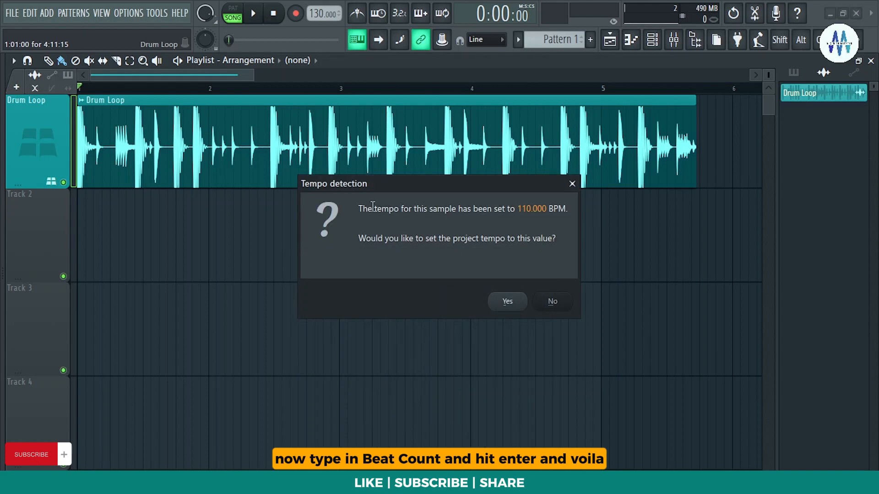
mouse_move(371, 254)
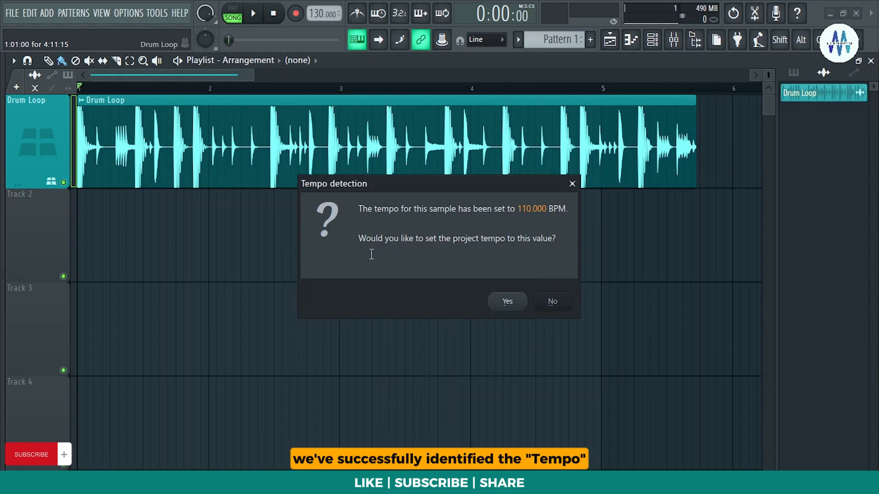
left_click(506, 301)
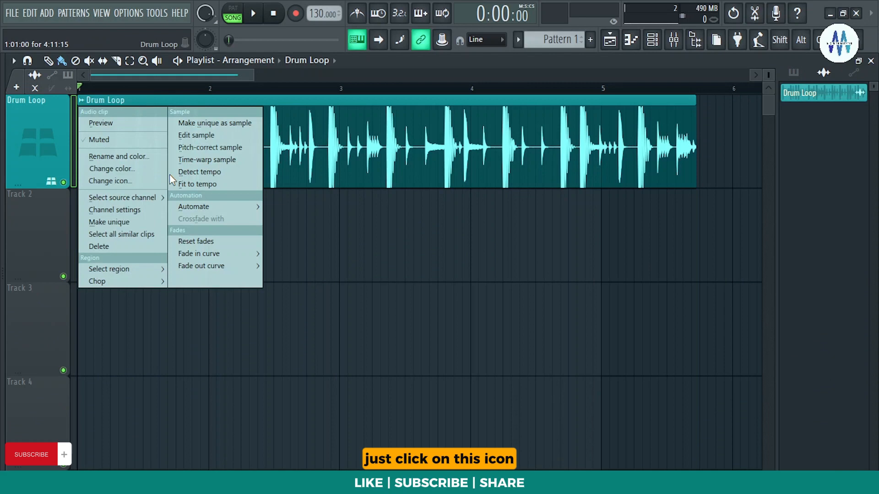
Fit the Drum Loop clip to tempo with a typed BPM, then play the song
left_click(199, 171)
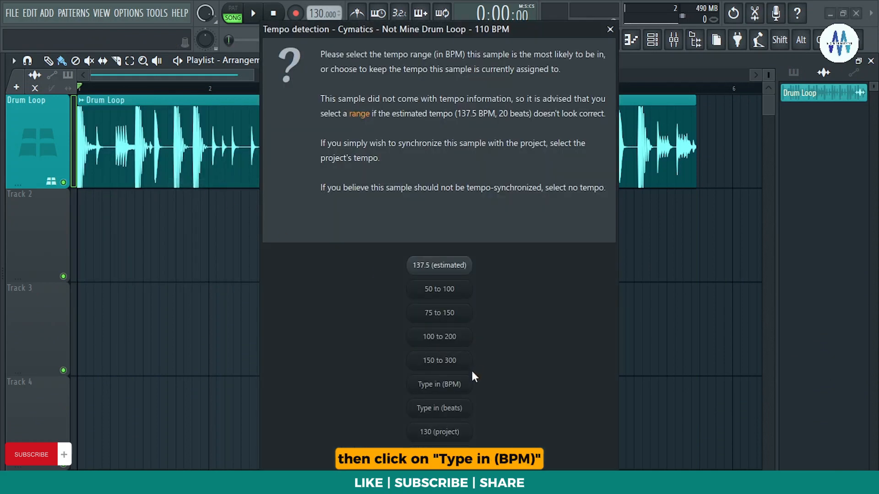
left_click(439, 385)
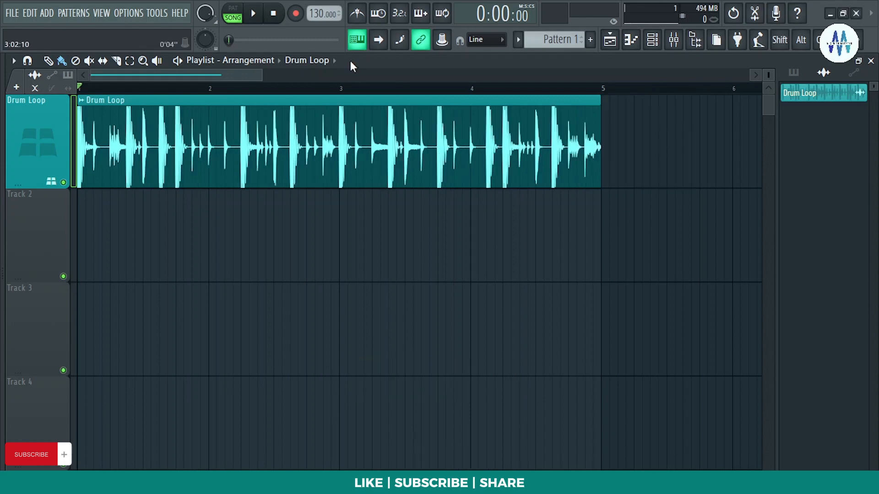
left_click(252, 13)
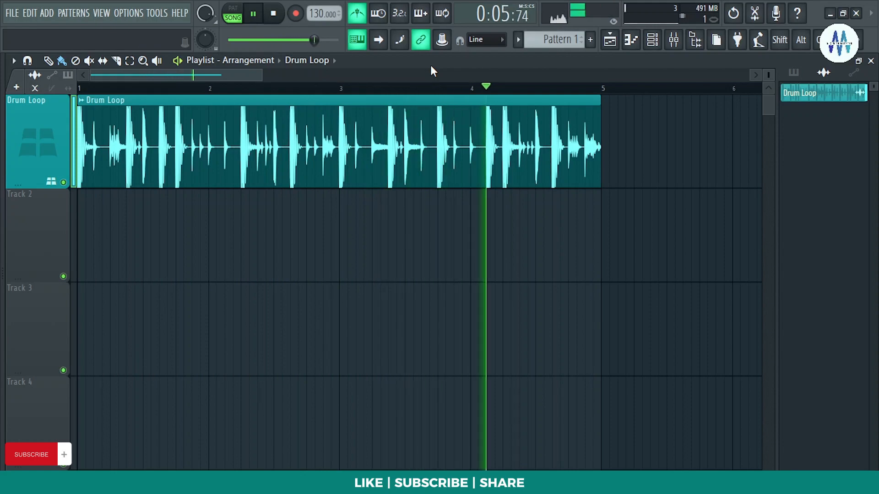
left_click(252, 12)
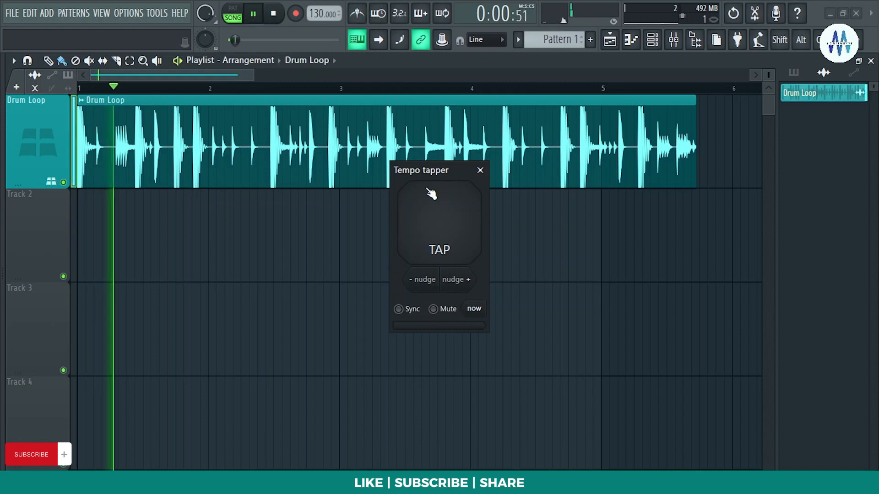
Tap along with the Drum Loop in Tempo tapper, bringing the project to about 109 BPM
left_click(439, 236)
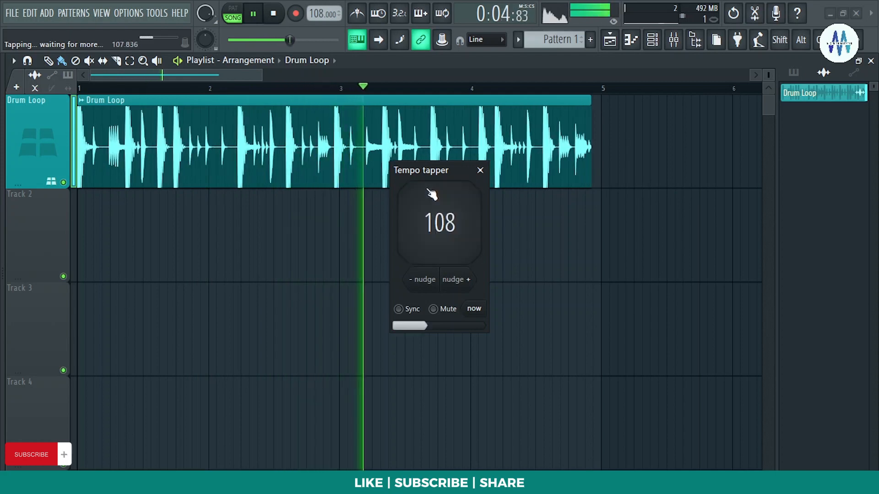
left_click(439, 223)
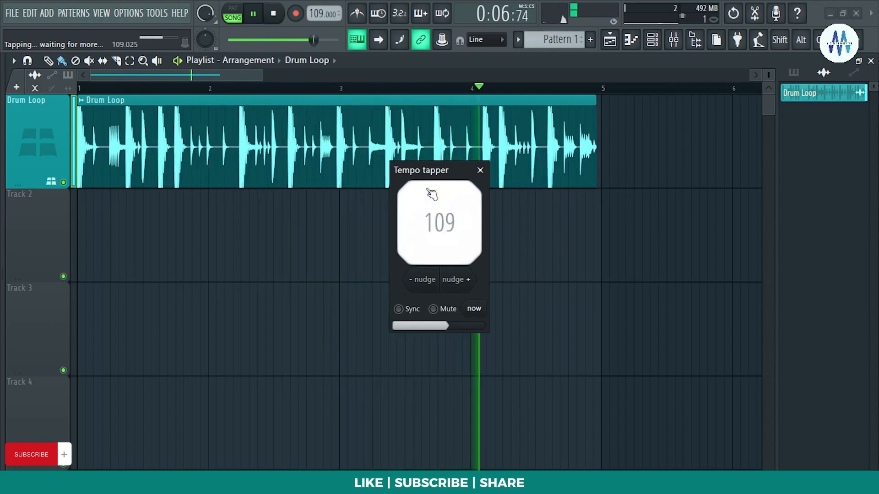